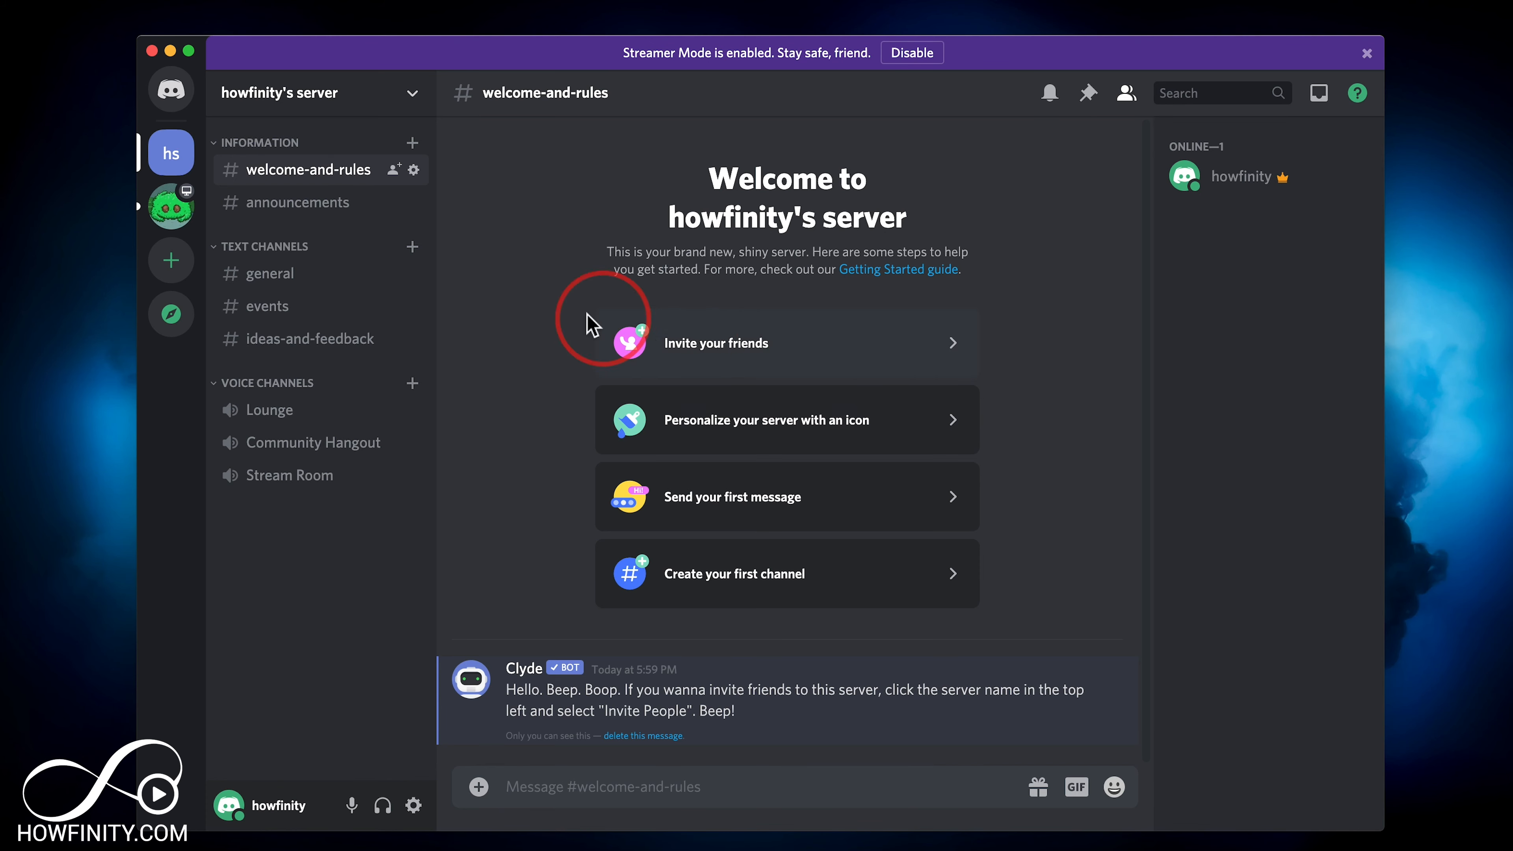
mouse_move(170, 211)
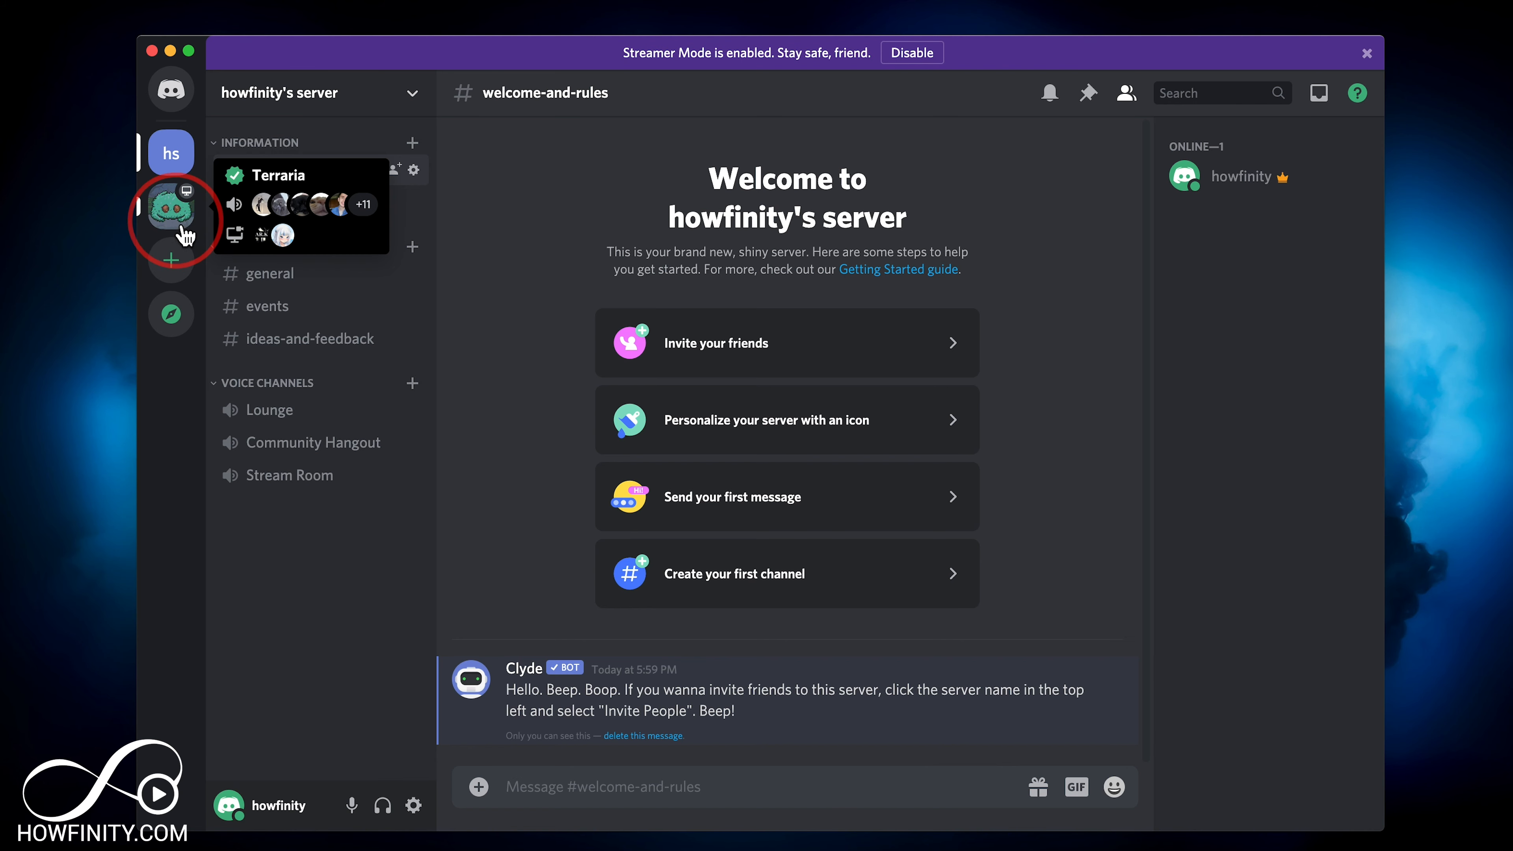
Step: Leave the Terraria server from its server-name menu so only howfinity's server remains
left_click(171, 209)
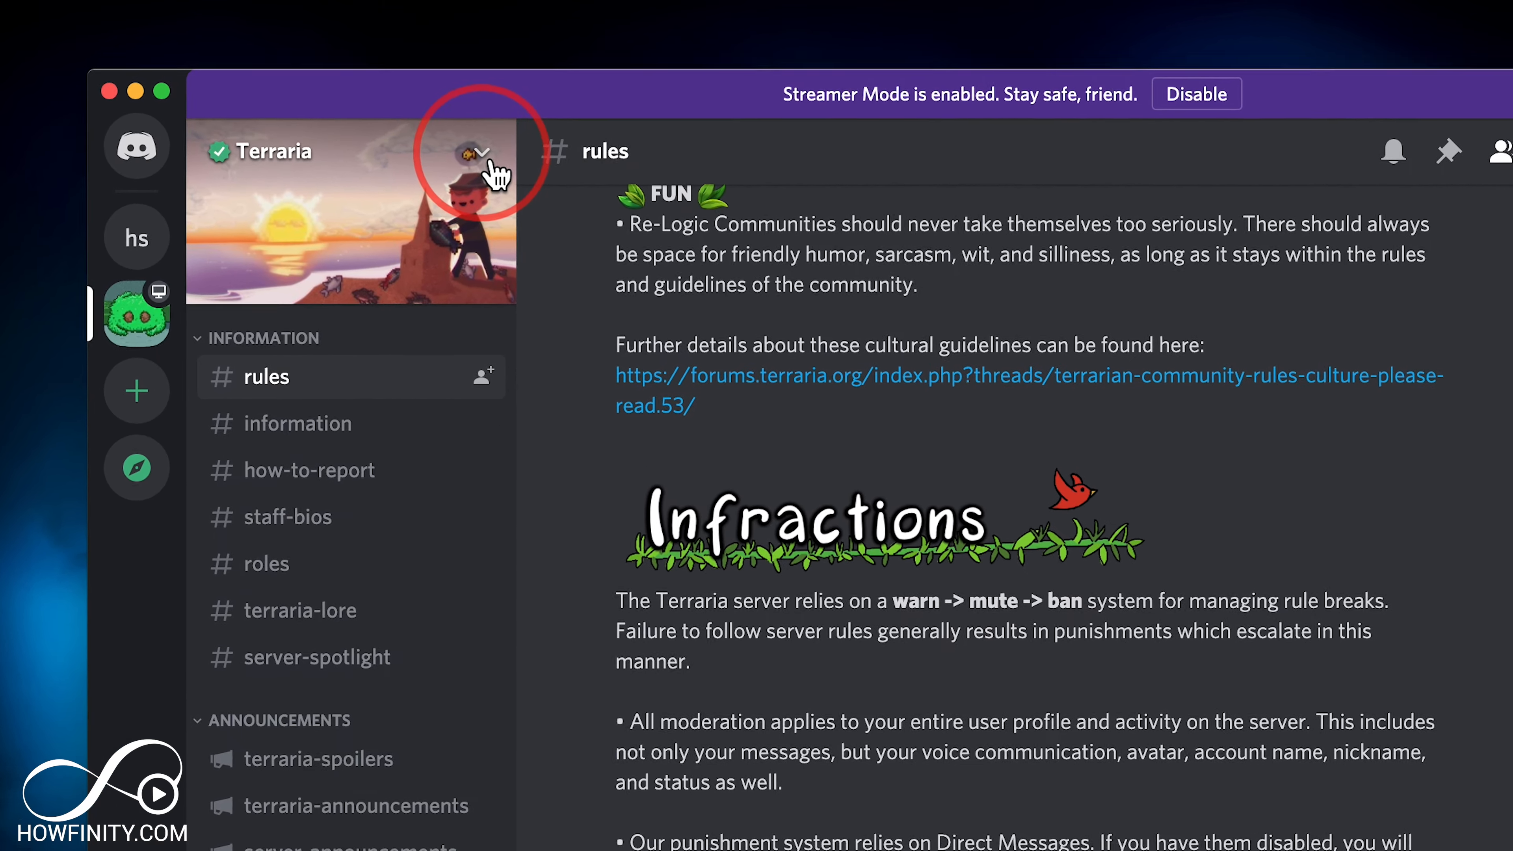
left_click(483, 156)
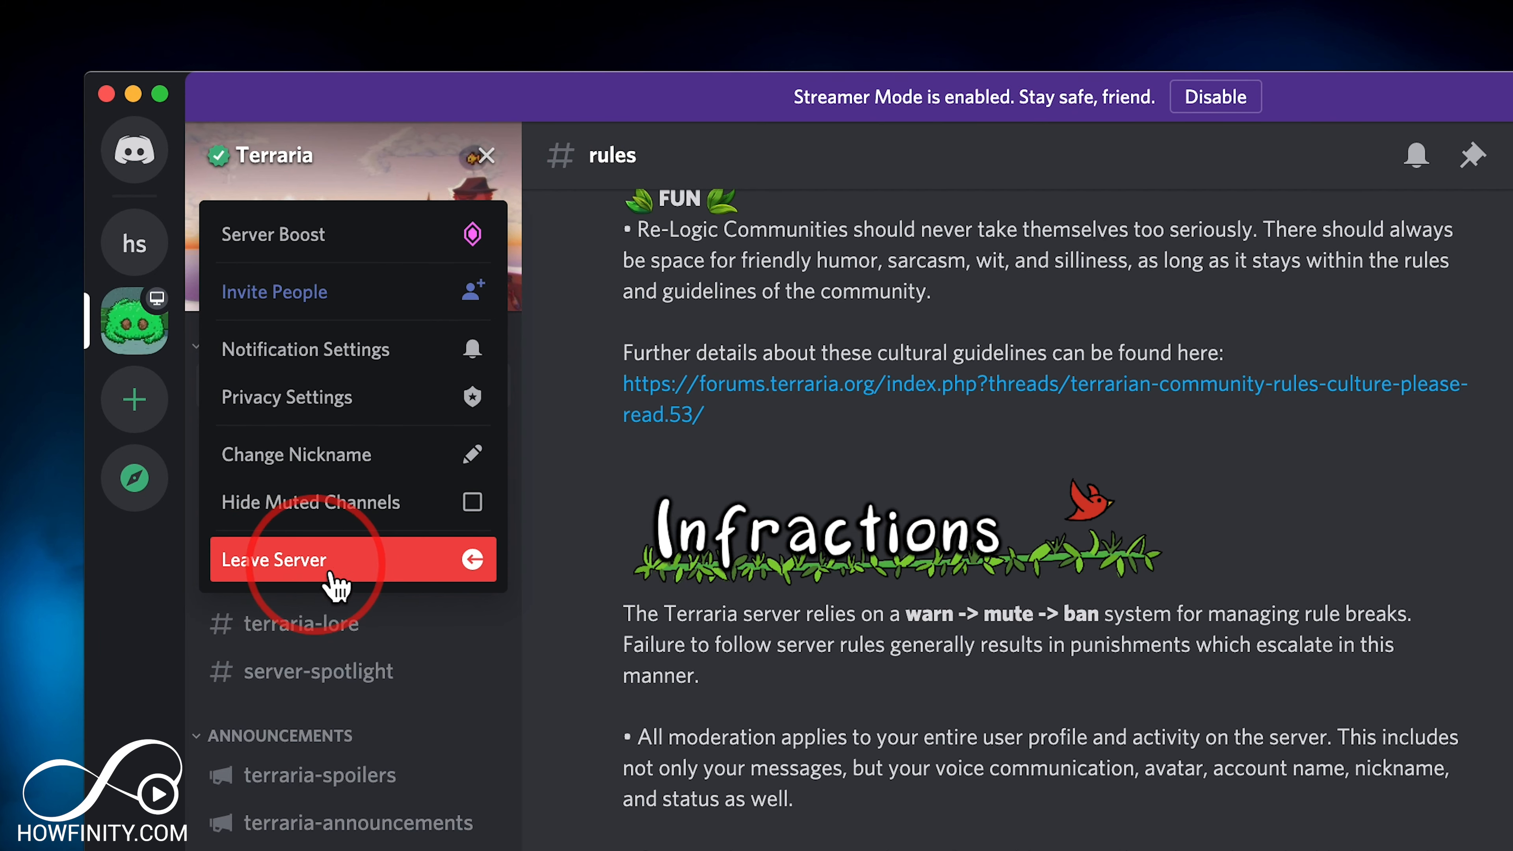
left_click(279, 560)
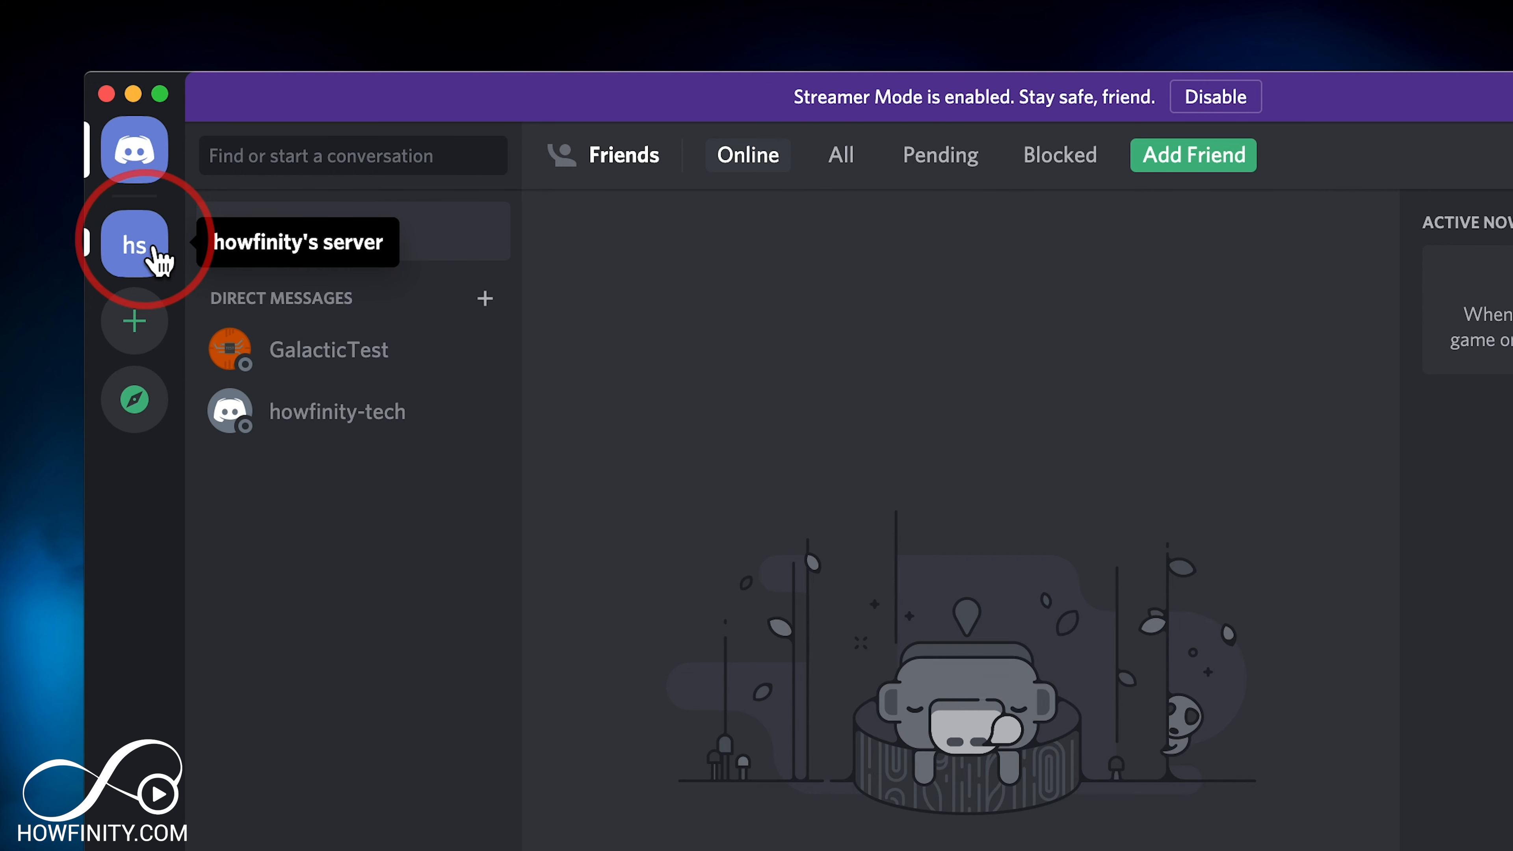
Step: Return to howfinity's server in the sidebar, with Terraria no longer listed
left_click(134, 246)
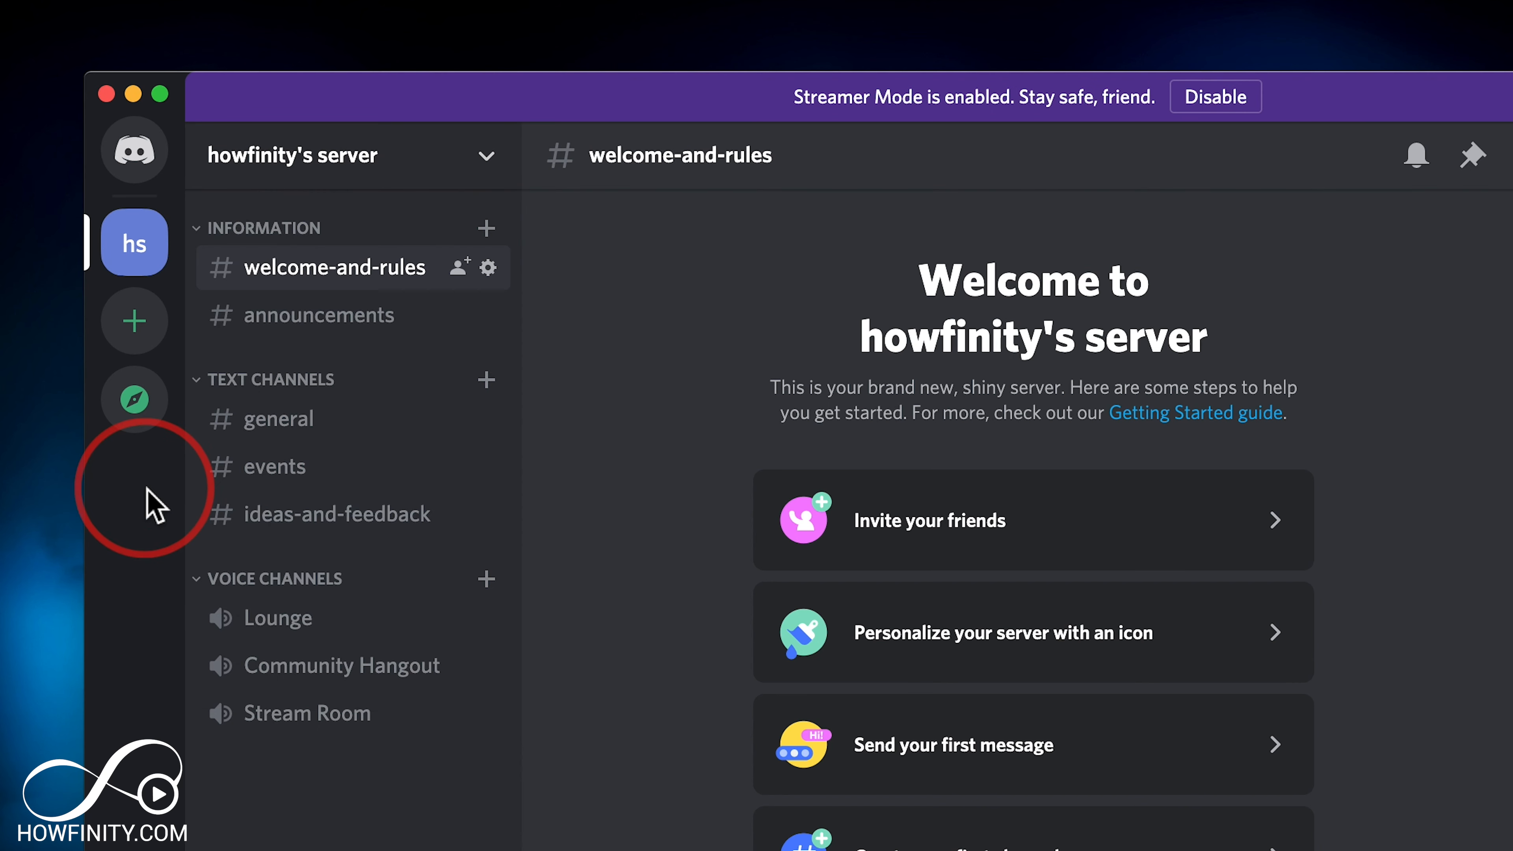
left_click(135, 401)
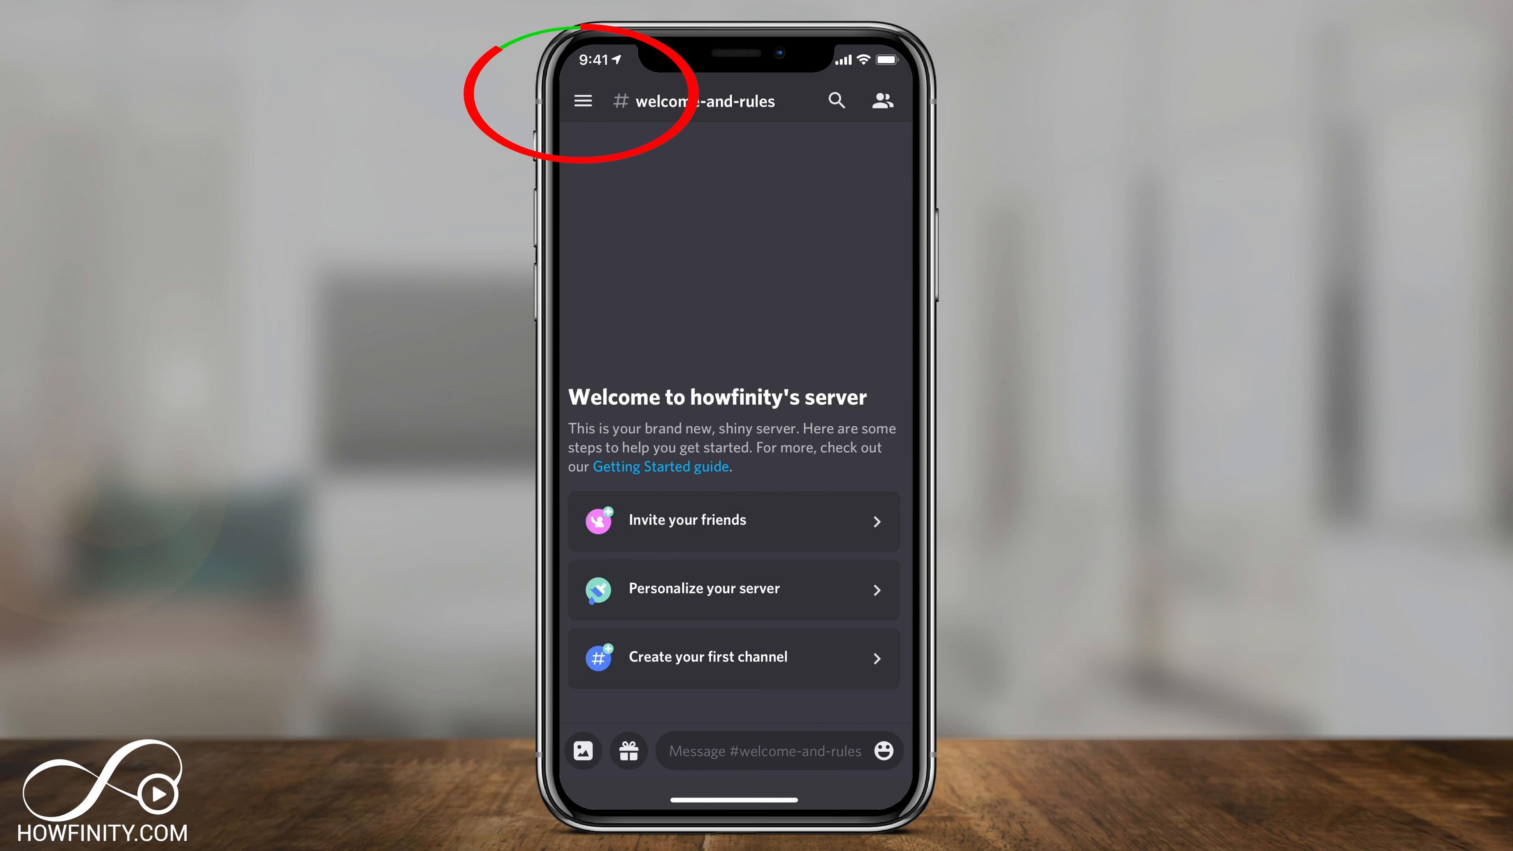
Step: Show the mobile server list and bring up the Spellbreak server's options sheet
left_click(586, 102)
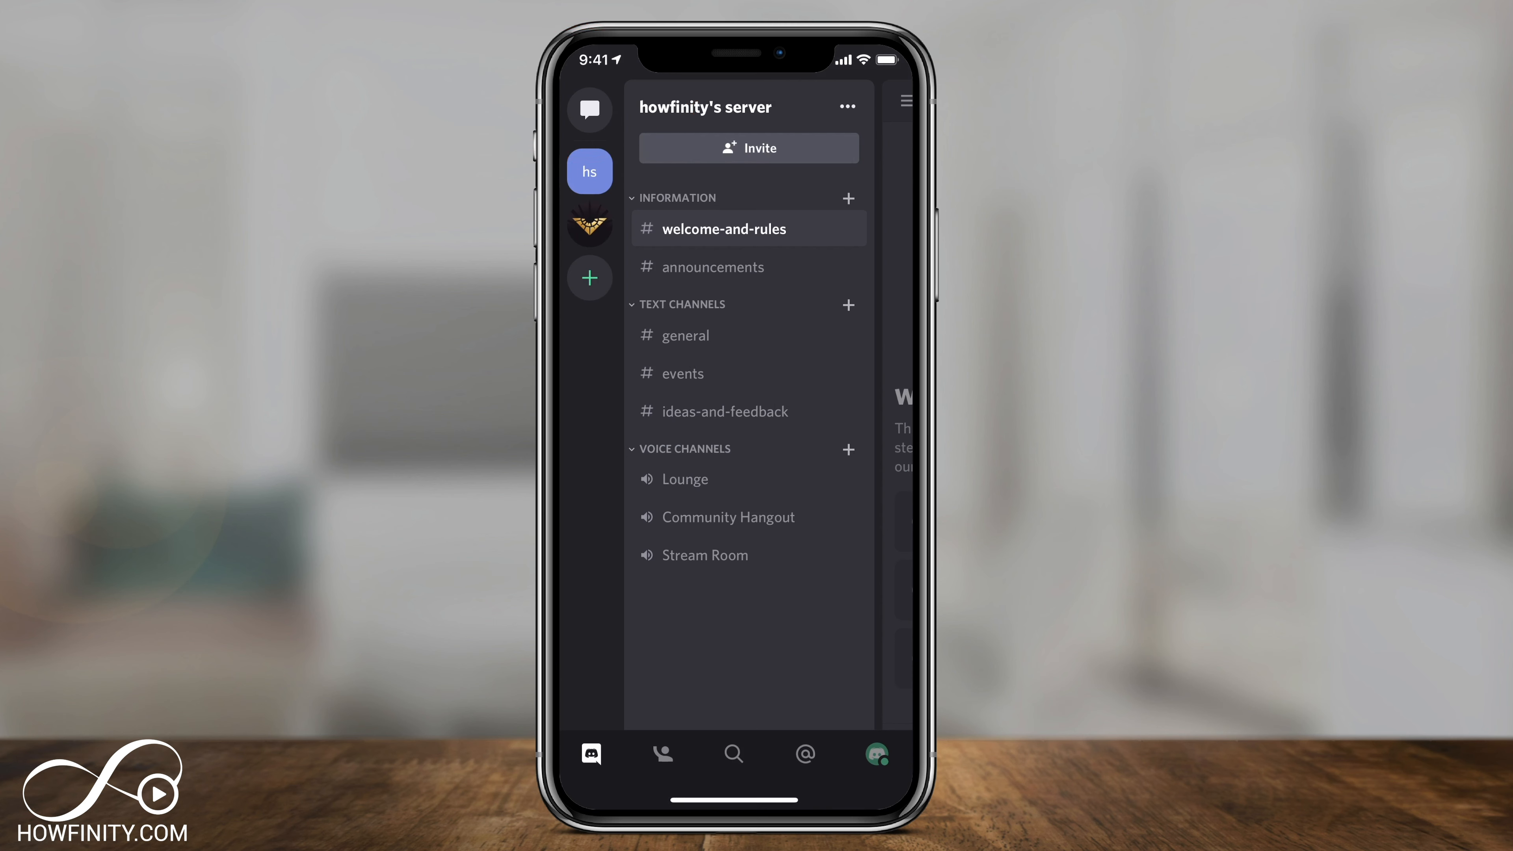
left_click(589, 225)
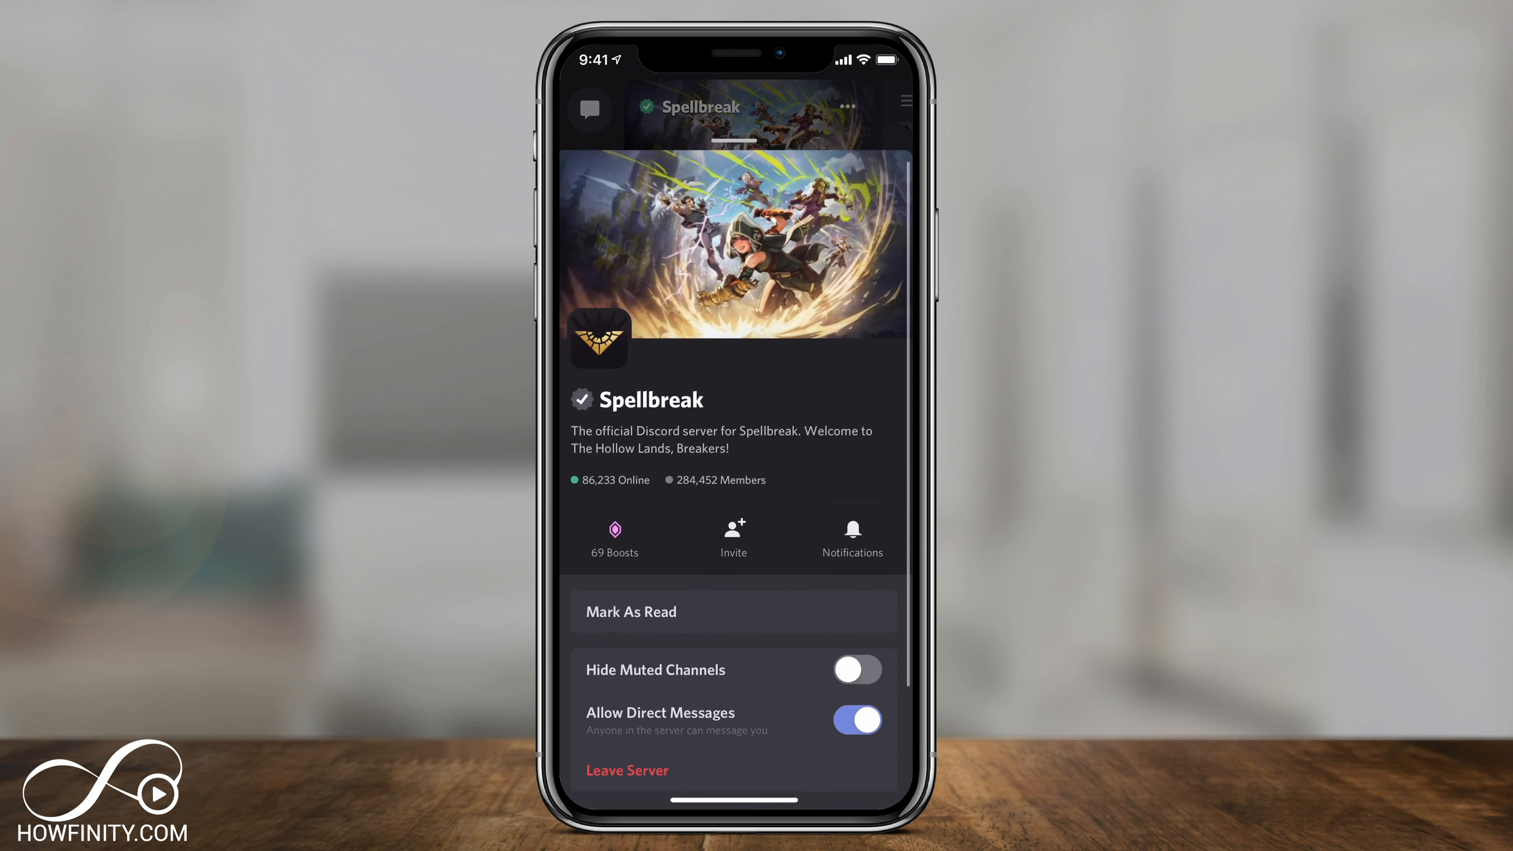
Step: Leave the Spellbreak server and confirm, leaving only howfinity's server on mobile
scroll("down", 3)
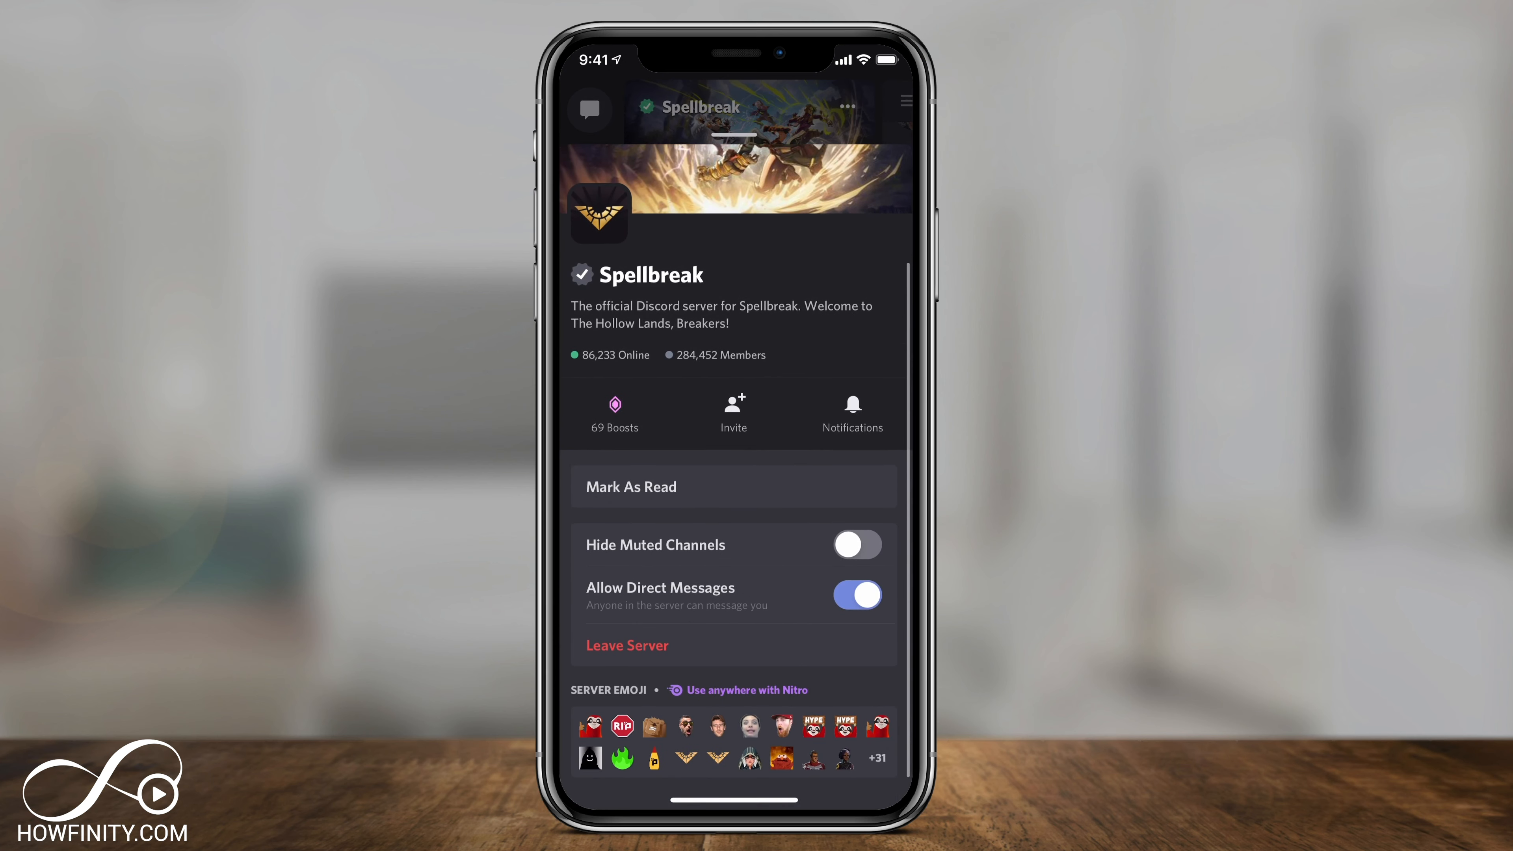
left_click(628, 645)
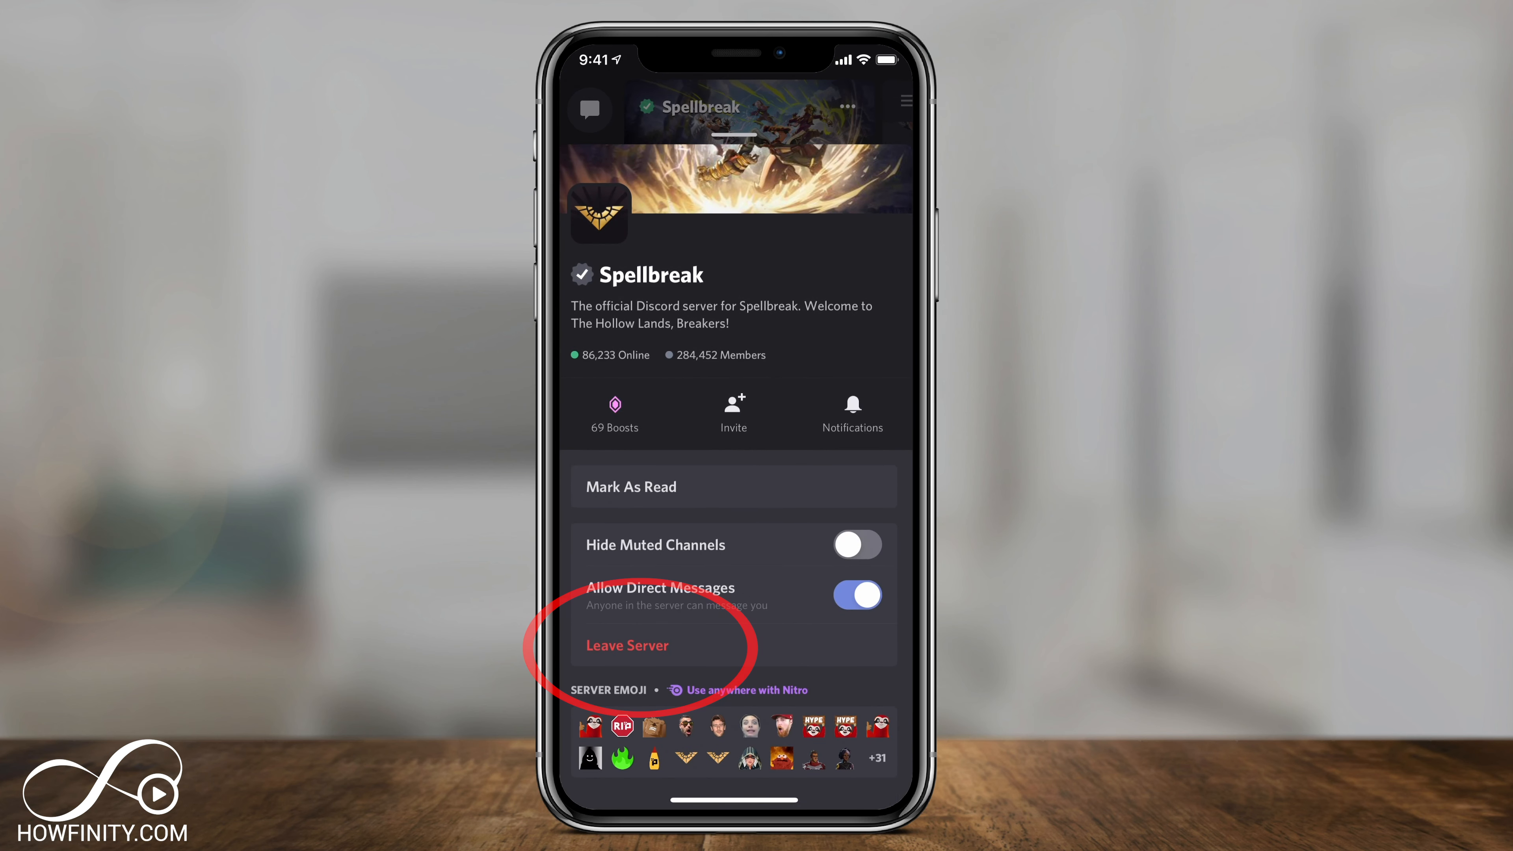
left_click(627, 644)
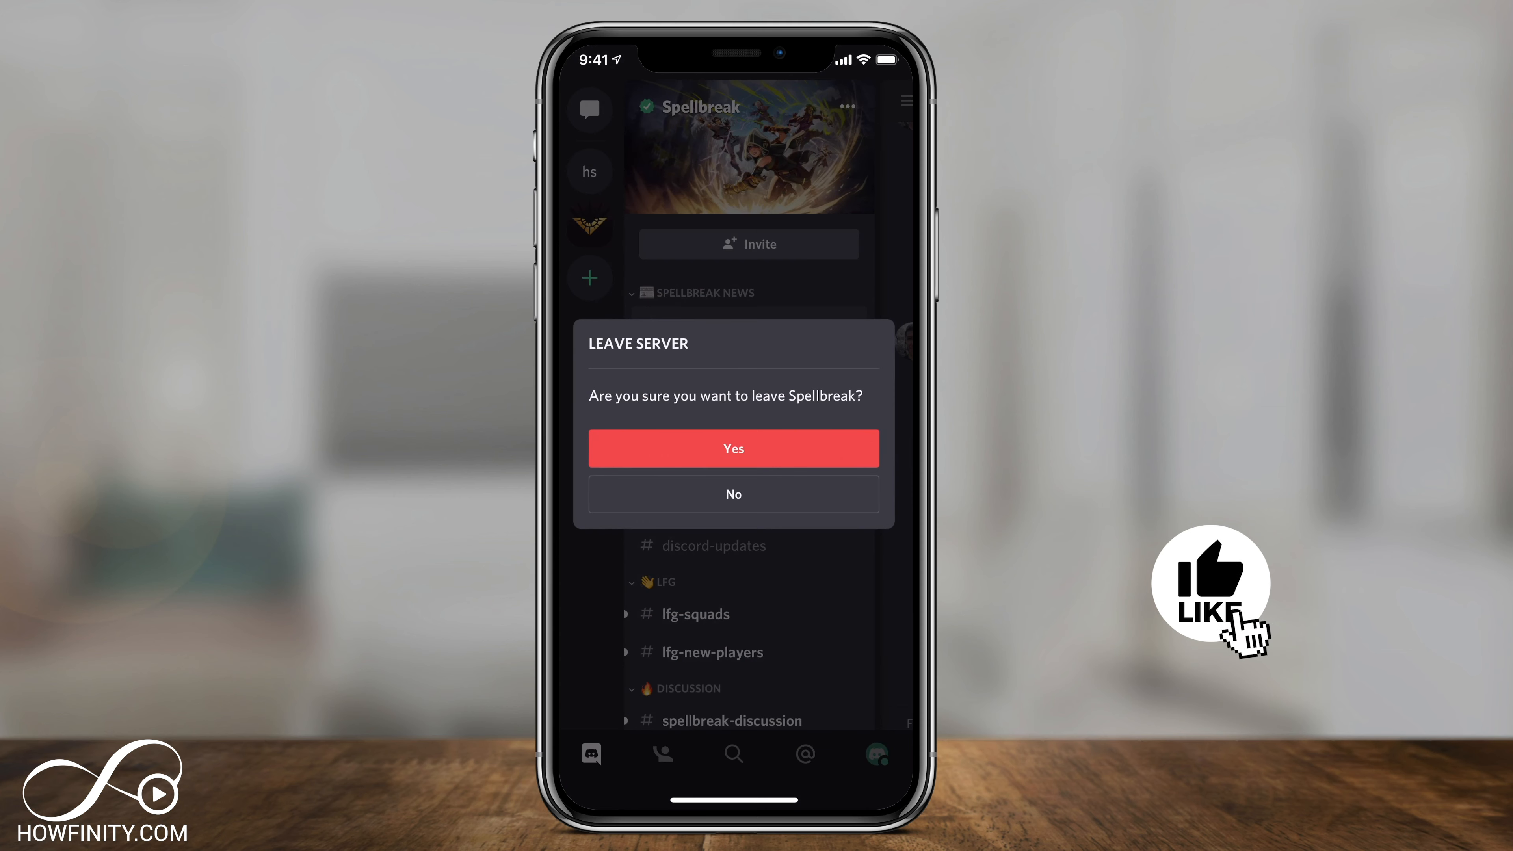
left_click(734, 449)
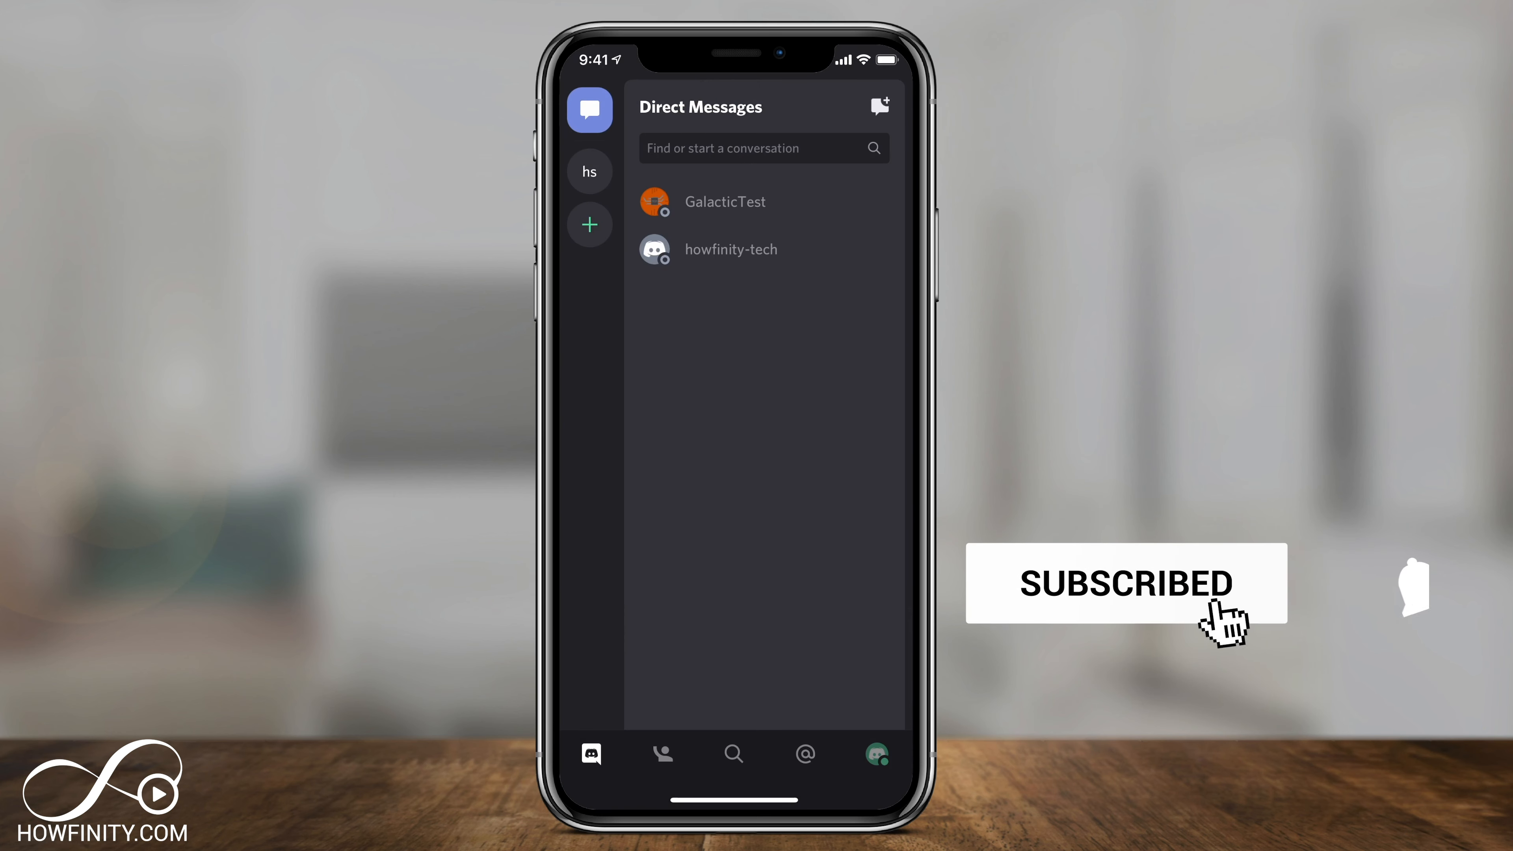
left_click(1396, 590)
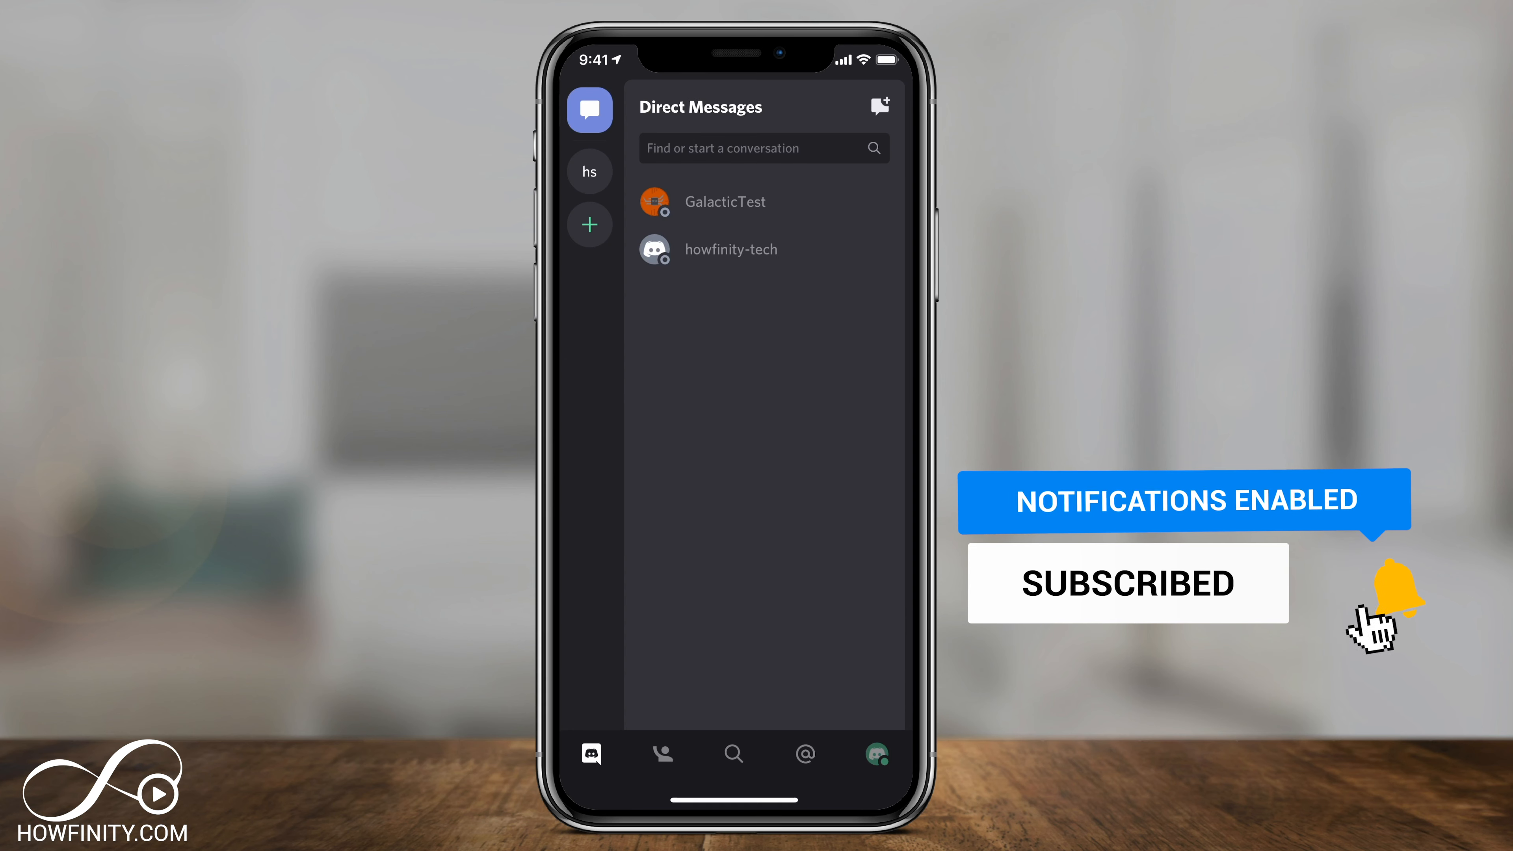